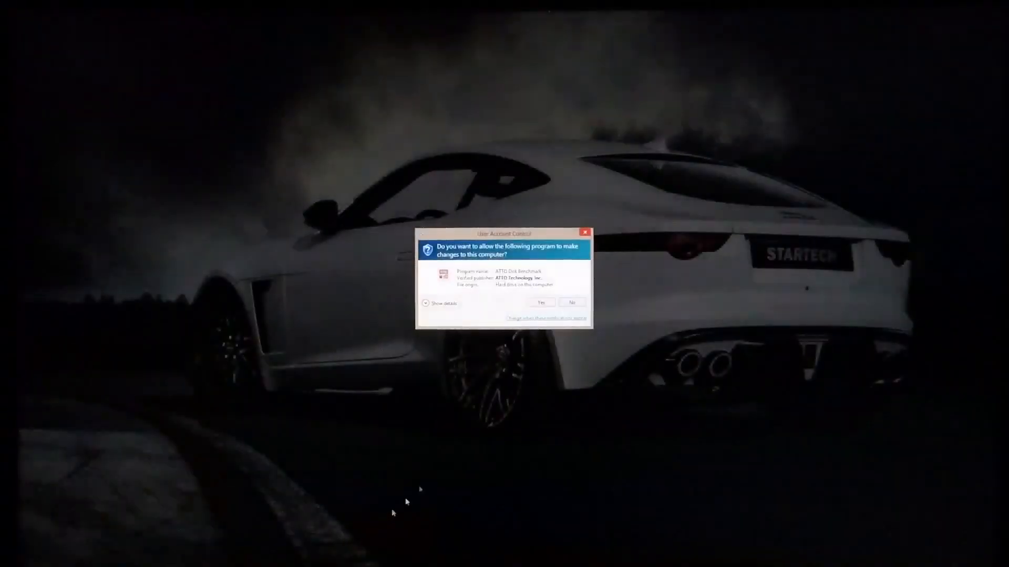
# Step: Approve the User Account Control prompt for ATTO Disk Benchmark
pyautogui.click(540, 303)
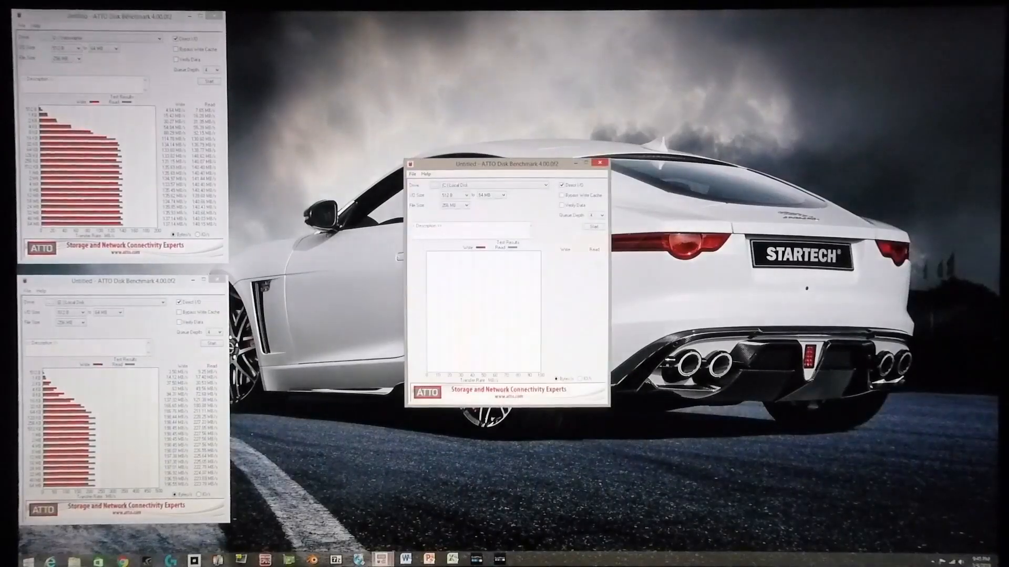
pyautogui.click(590, 227)
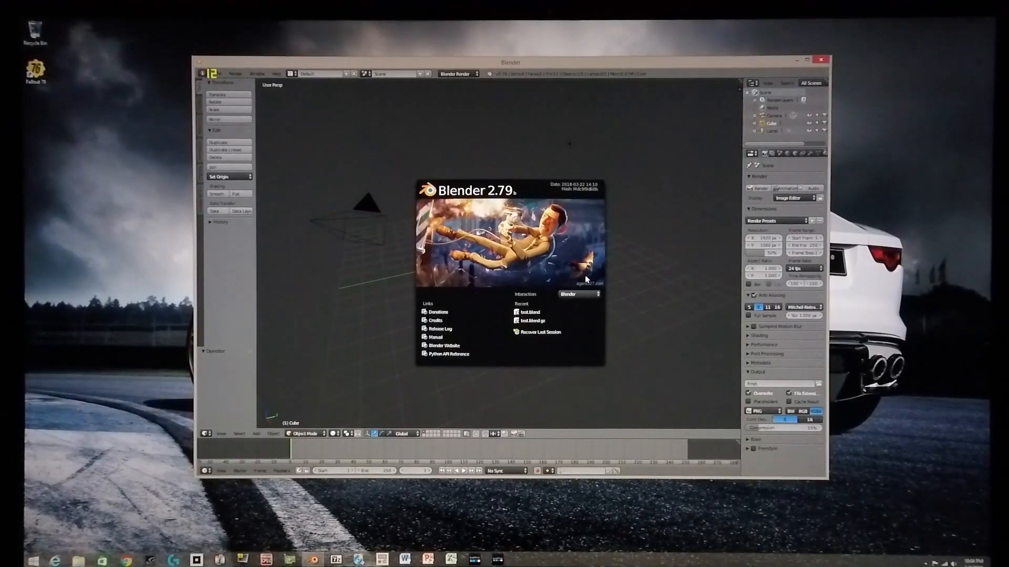
pyautogui.moveTo(461, 169)
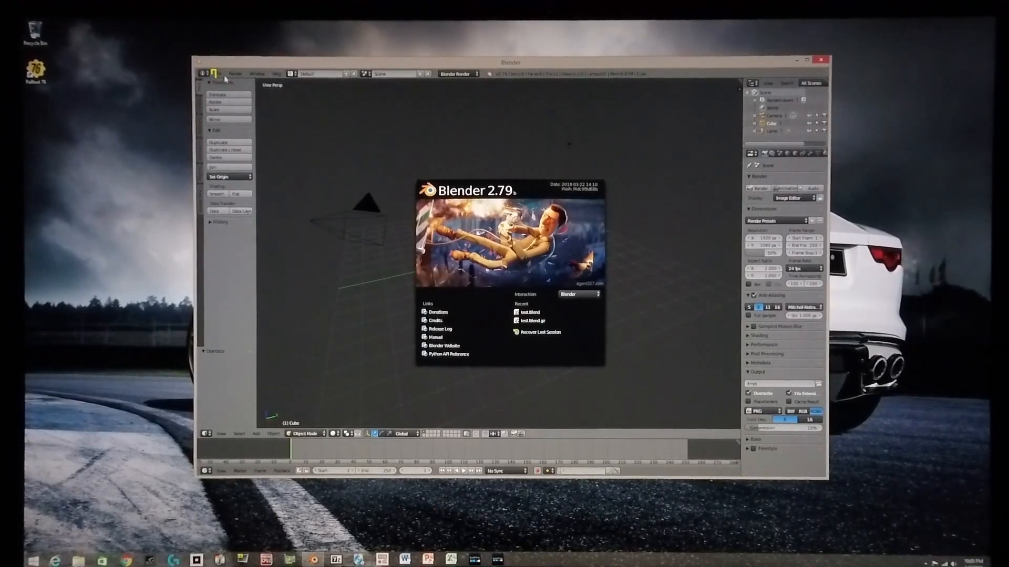
# Step: Load test.blend from the File menu's recent files
pyautogui.click(226, 74)
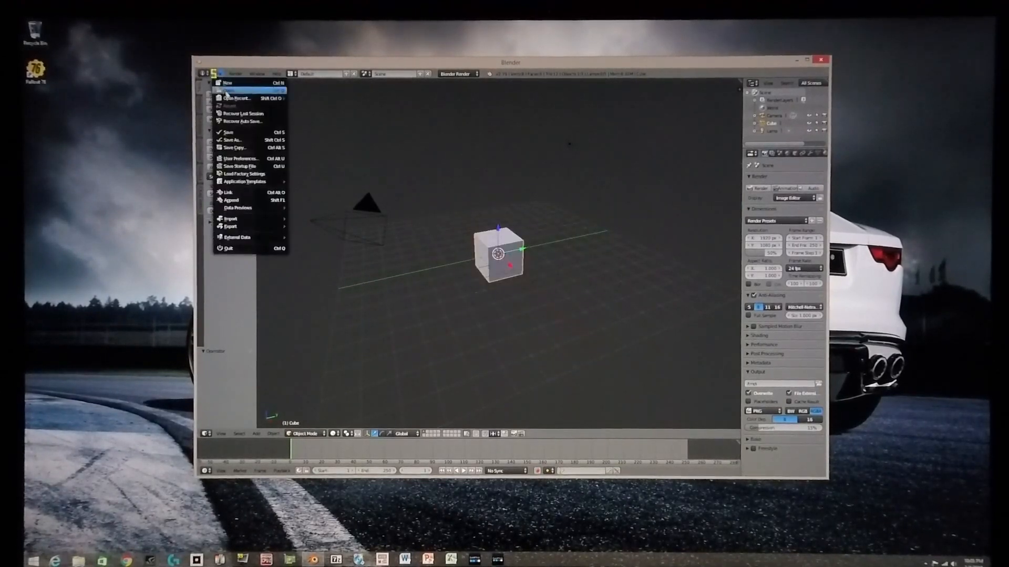
pyautogui.click(232, 90)
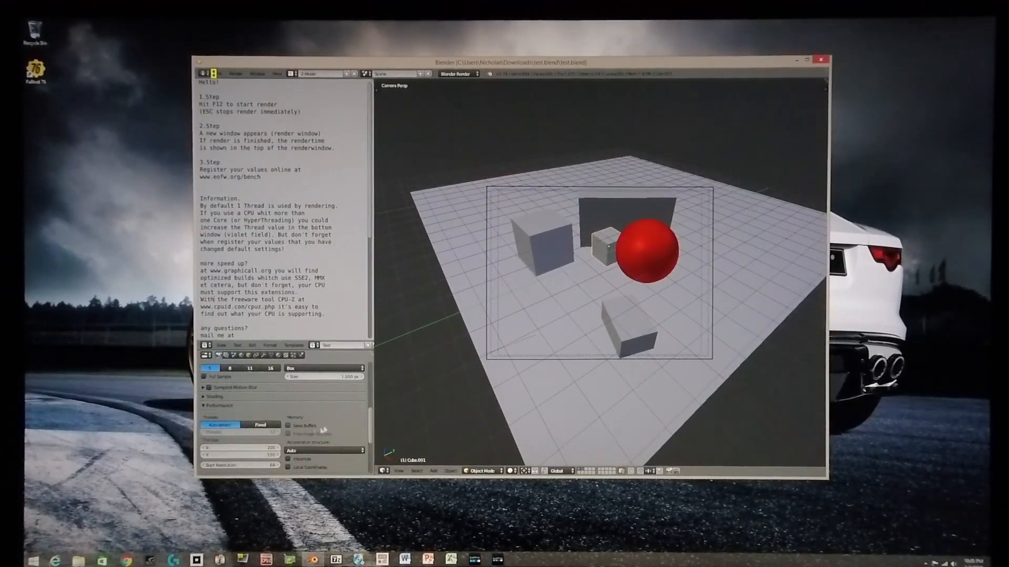
# Step: Set render Display to Full Screen and start an F12 render
pyautogui.click(207, 358)
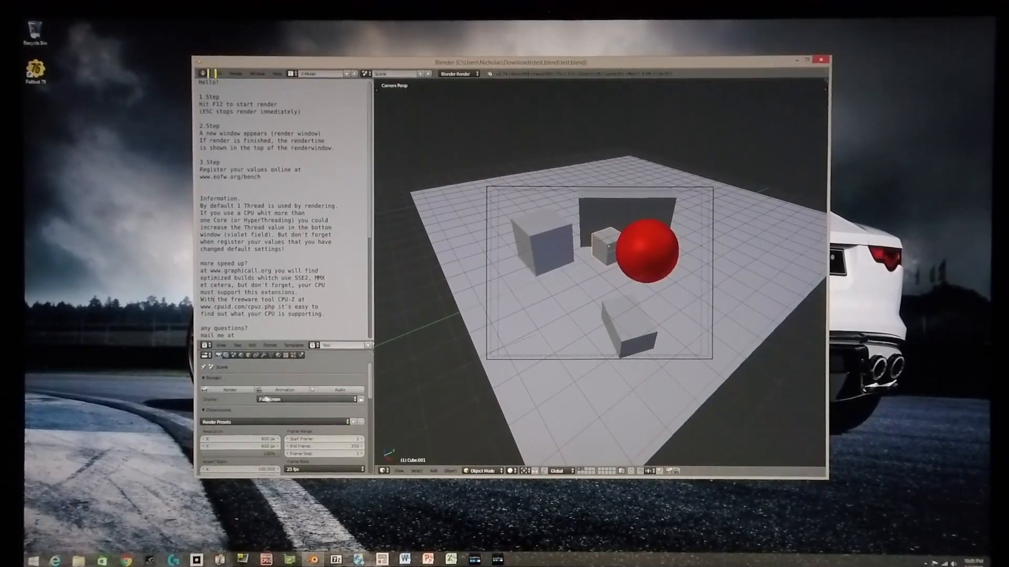
pyautogui.press('f12')
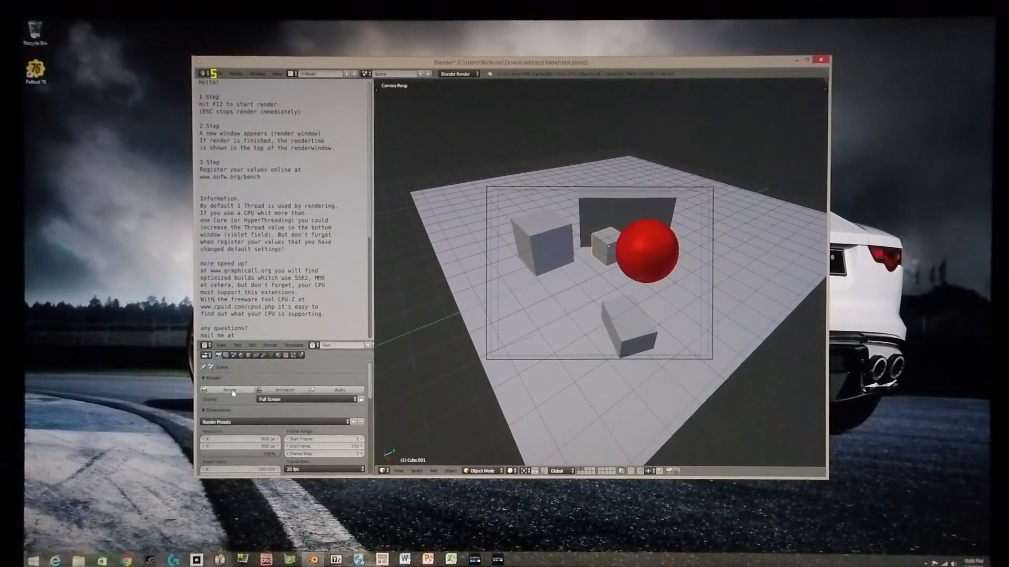
pyautogui.moveTo(230, 389)
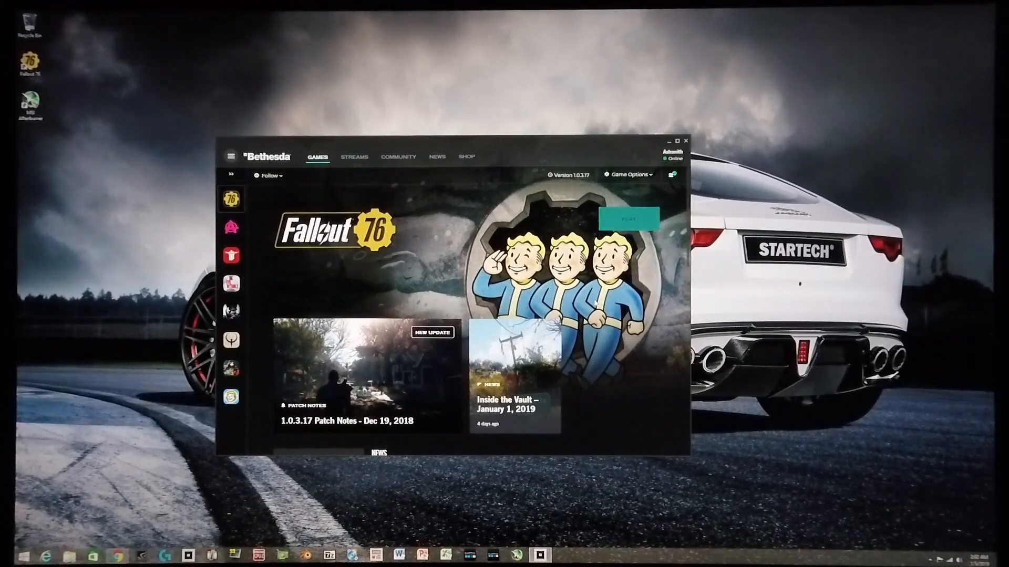
# Step: Launch Fallout 76 with the launcher's Play button
pyautogui.click(628, 218)
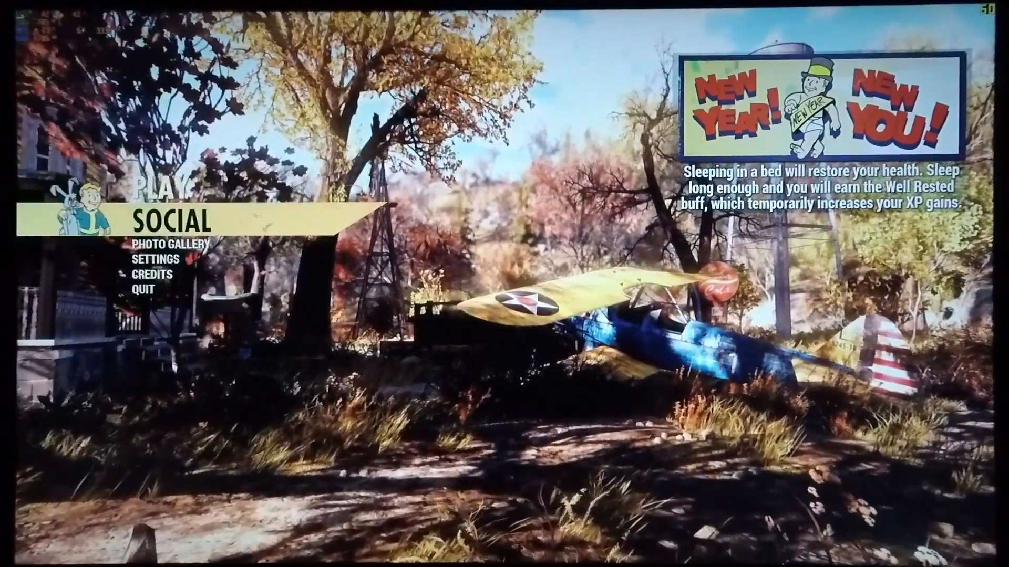
# Step: Open Settings from the Fallout 76 main menu, then choose a menu option
pyautogui.click(154, 260)
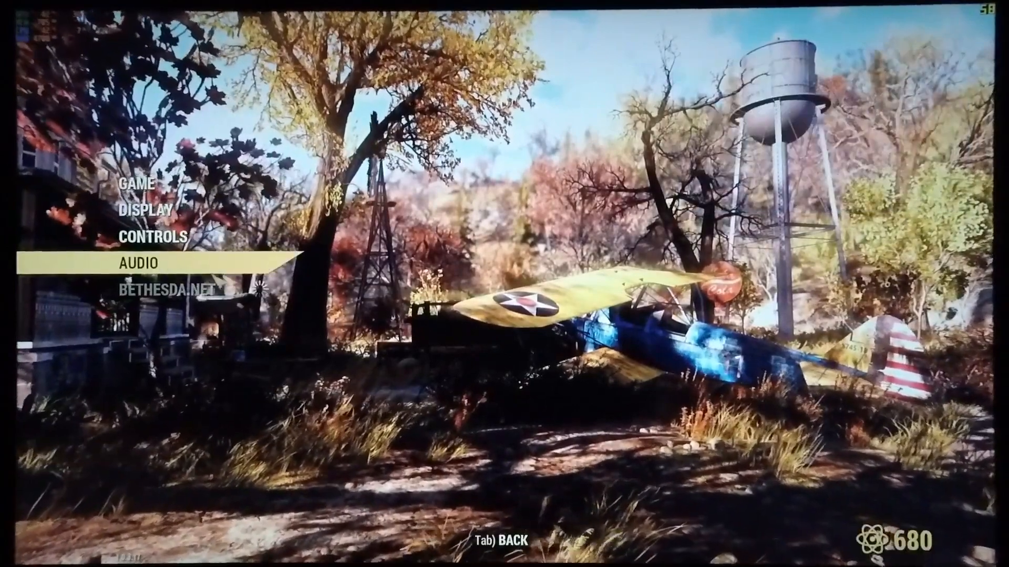
pyautogui.click(147, 209)
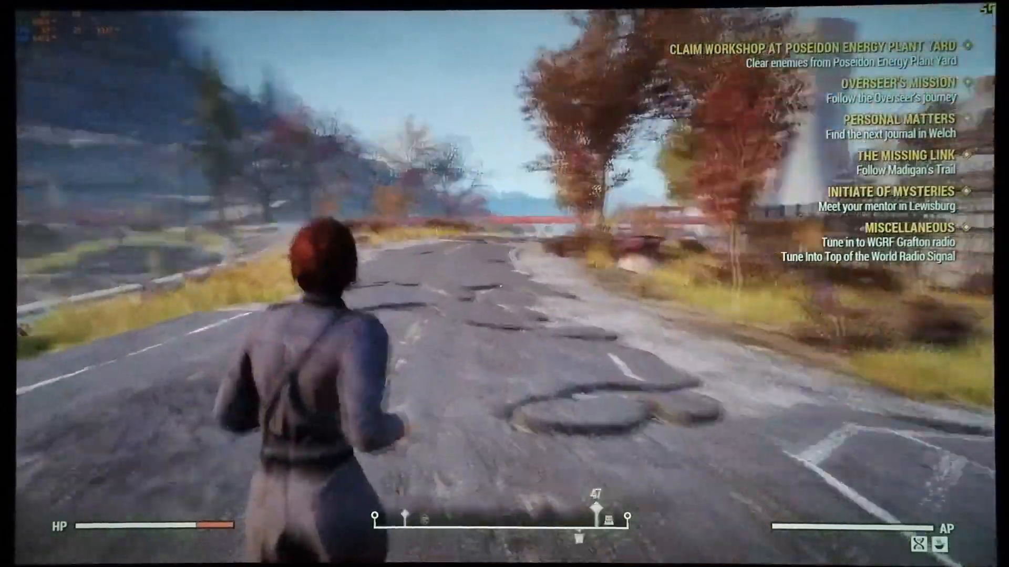
# Step: Run along the road to the Poseidon Energy Plant yard
pyautogui.press('w')
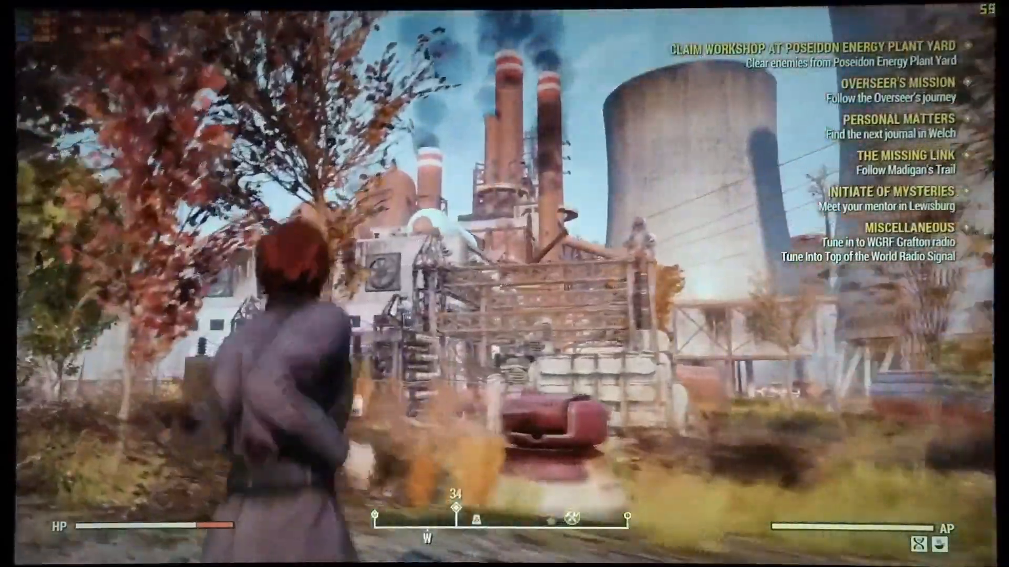
pyautogui.moveTo(504, 284)
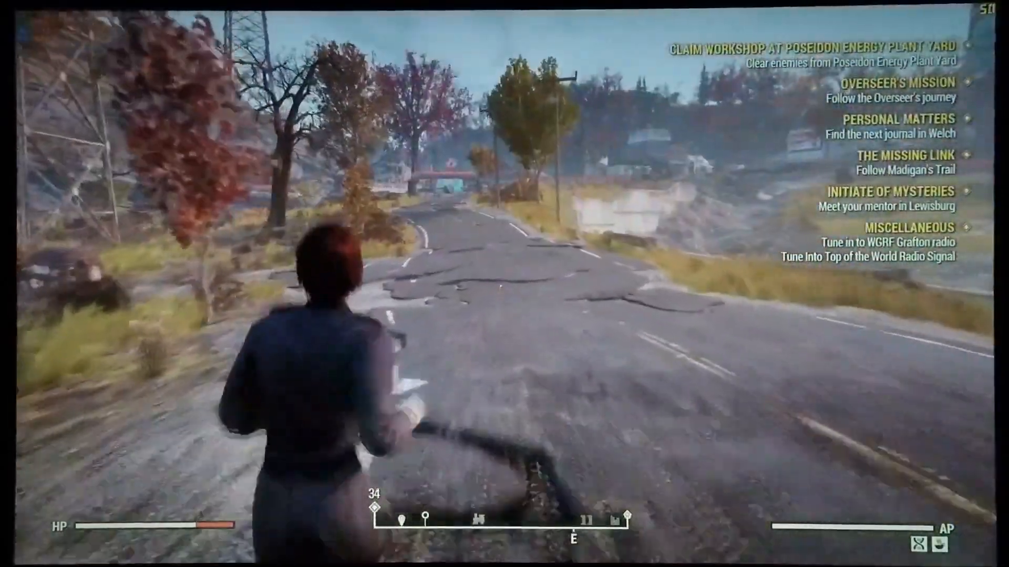
pyautogui.press('w')
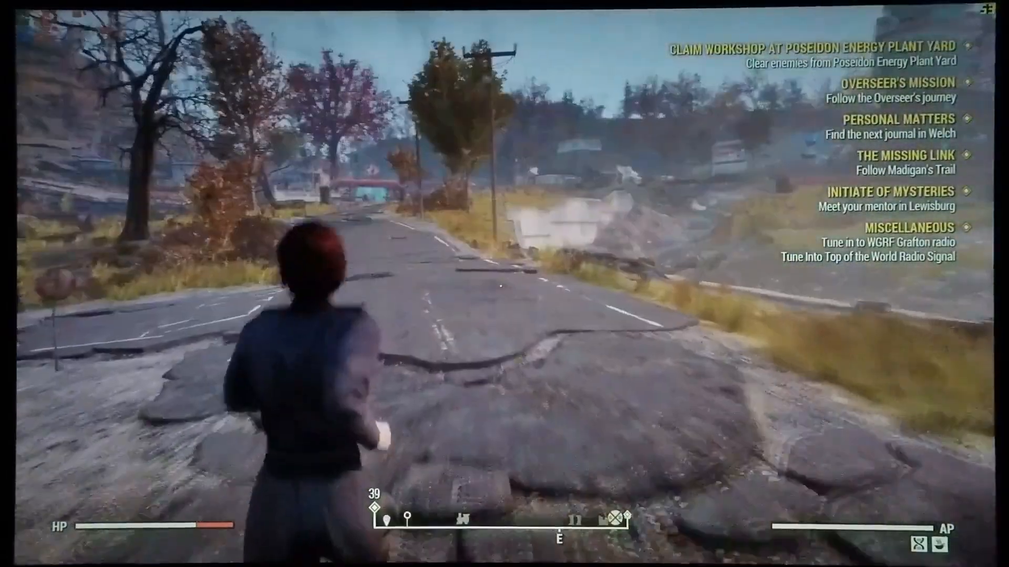
pyautogui.press('w')
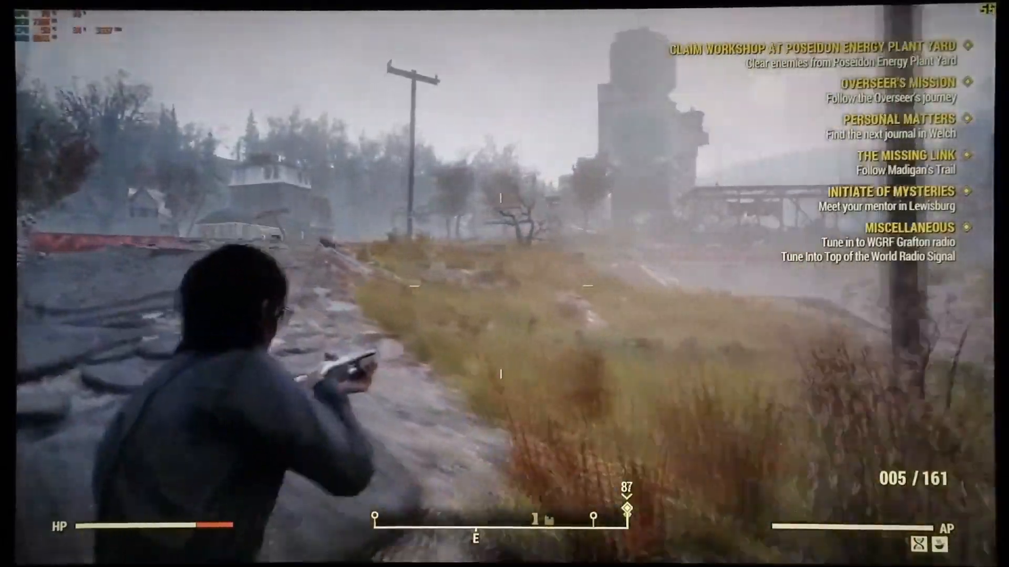
pyautogui.press('w')
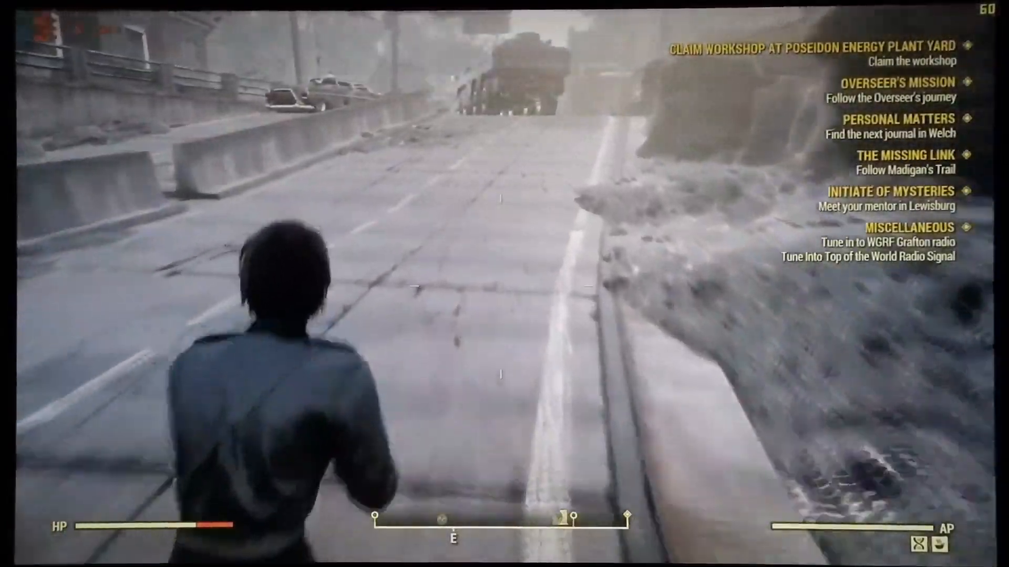
pyautogui.press('w')
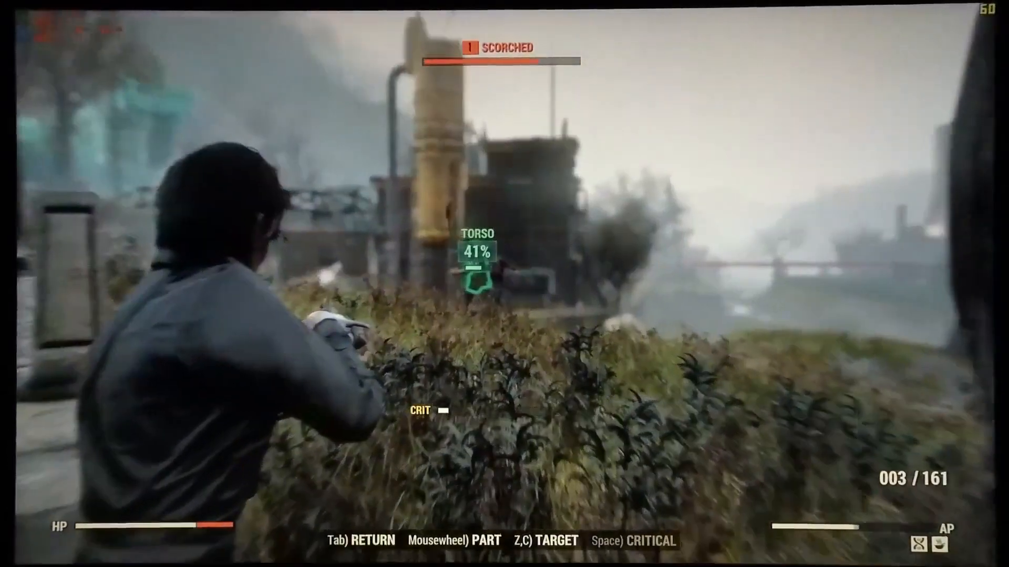
# Step: Defeat the Scorched for 17 XP and move into the ruined town
pyautogui.press('Tab')
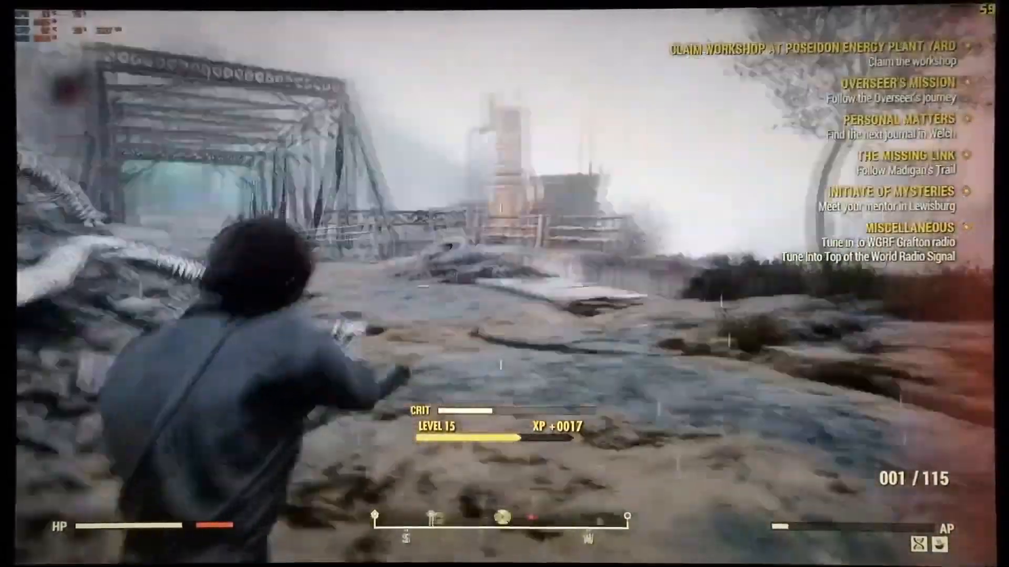
pyautogui.moveTo(504, 284)
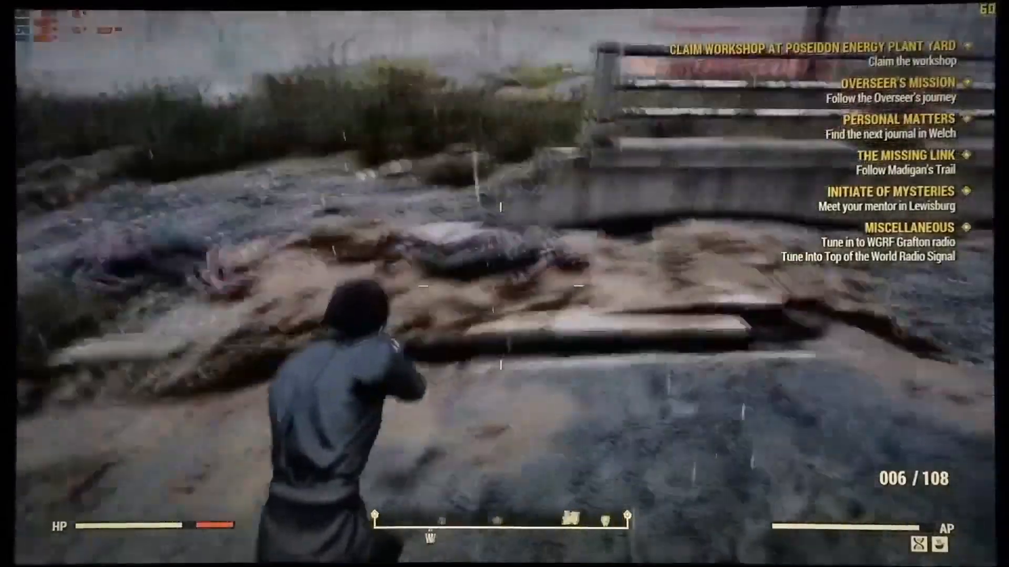
pyautogui.press('e')
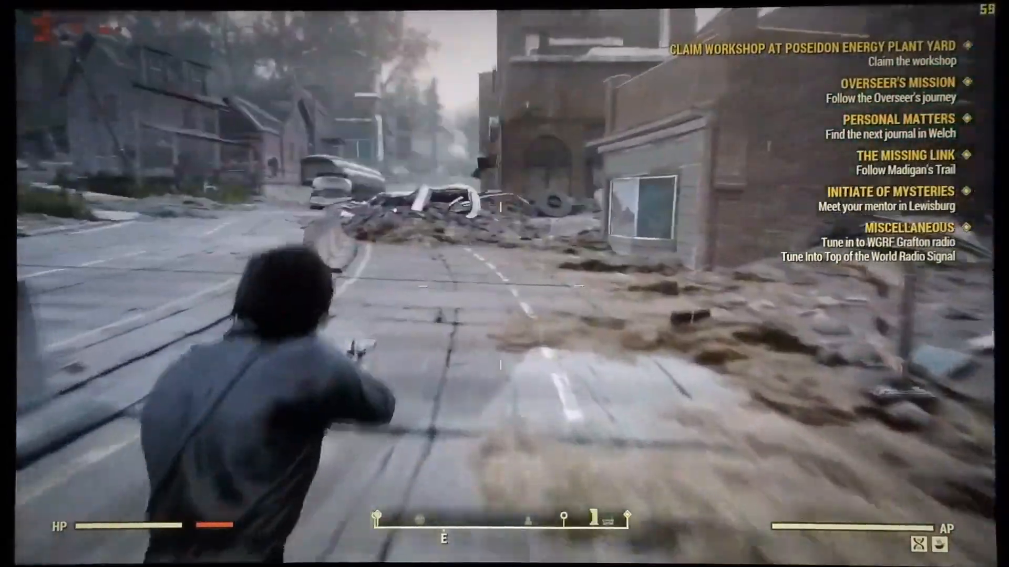
pyautogui.moveTo(504, 283)
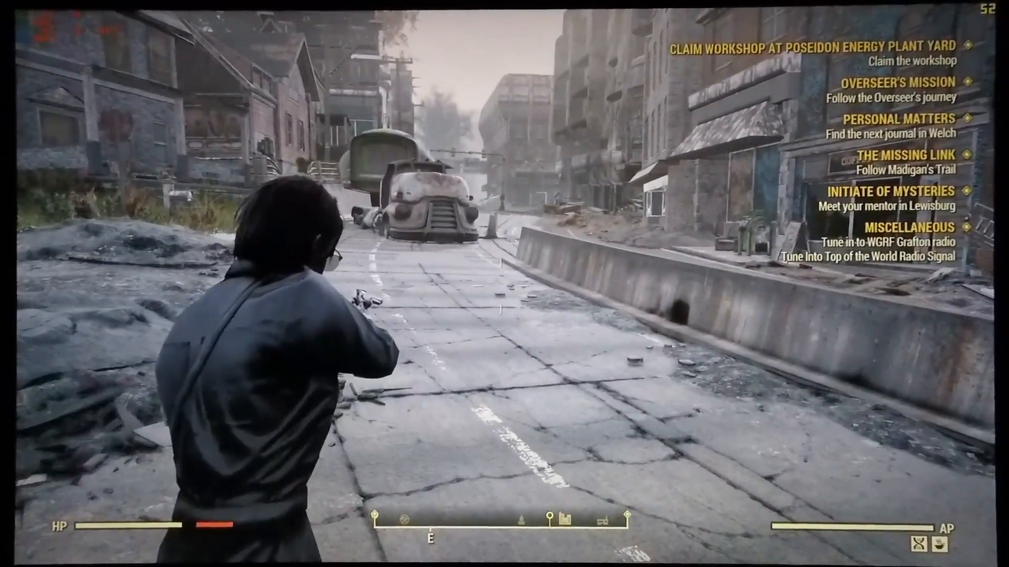
# Step: Check the map while leaving town for the forest road
pyautogui.press('m')
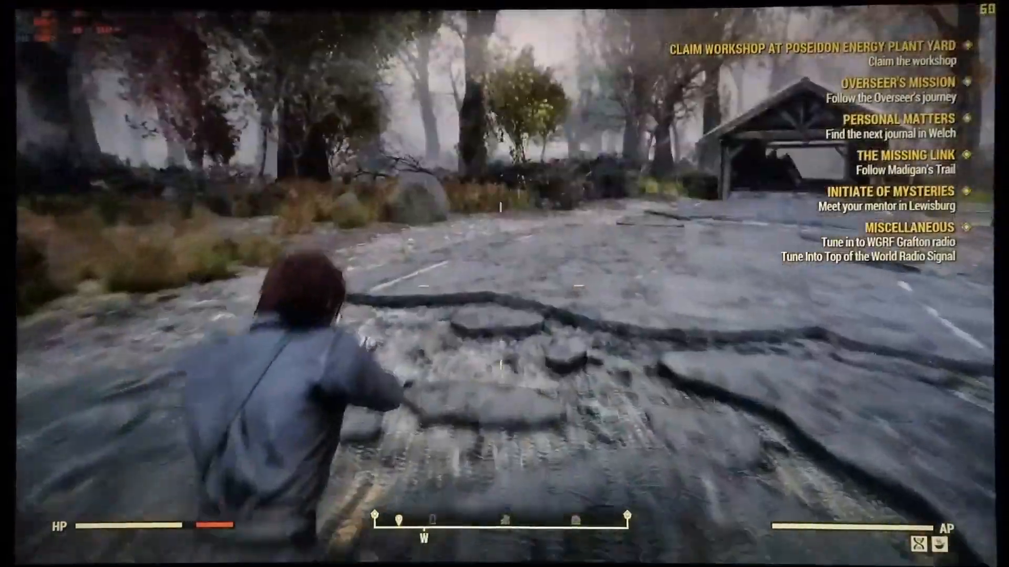
pyautogui.moveTo(504, 284)
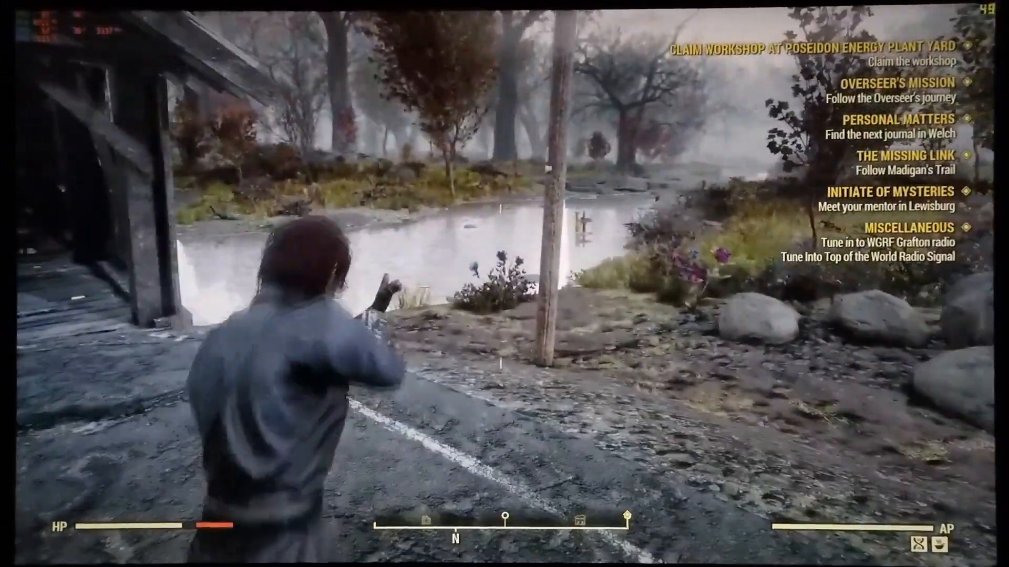
# Step: Browse the Pip-Boy's aid items down to Buffout
pyautogui.press('tab')
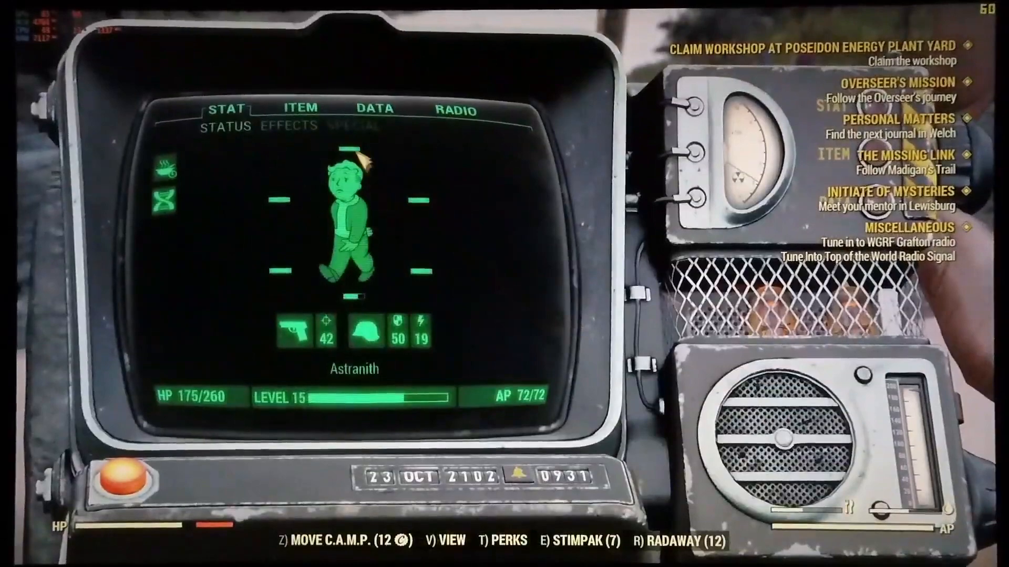
pyautogui.click(301, 109)
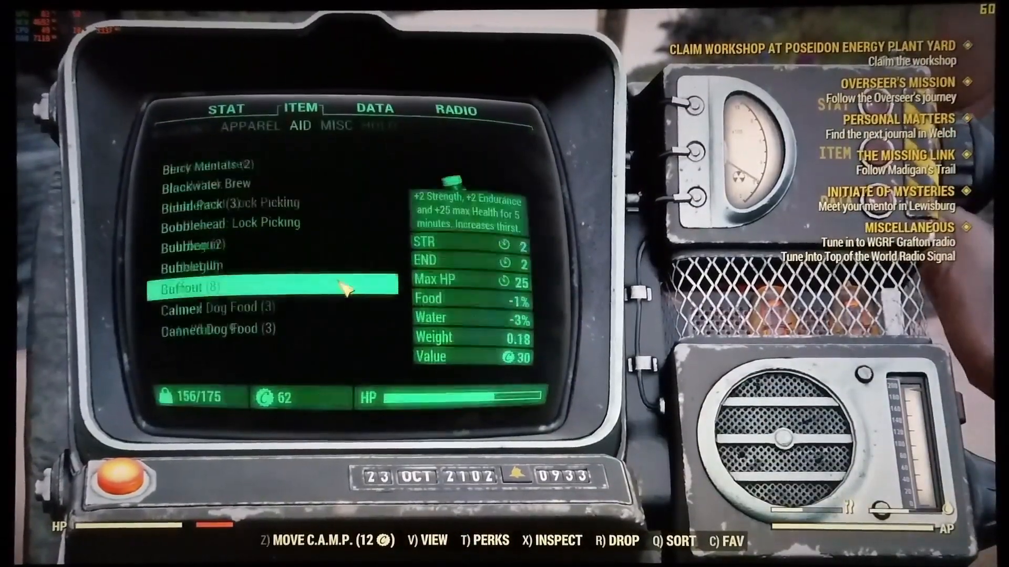
pyautogui.scroll(-3)
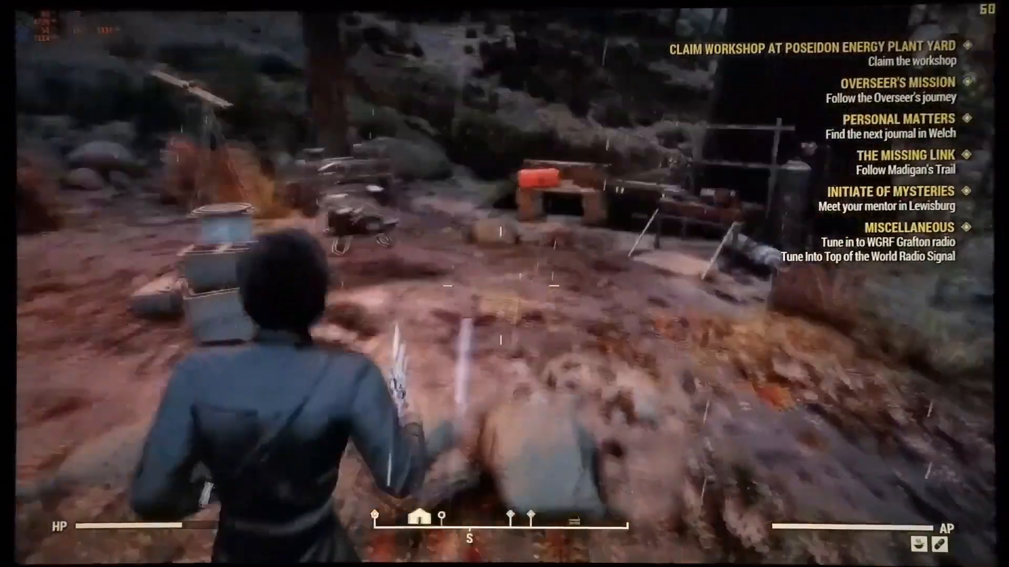
pyautogui.moveTo(504, 283)
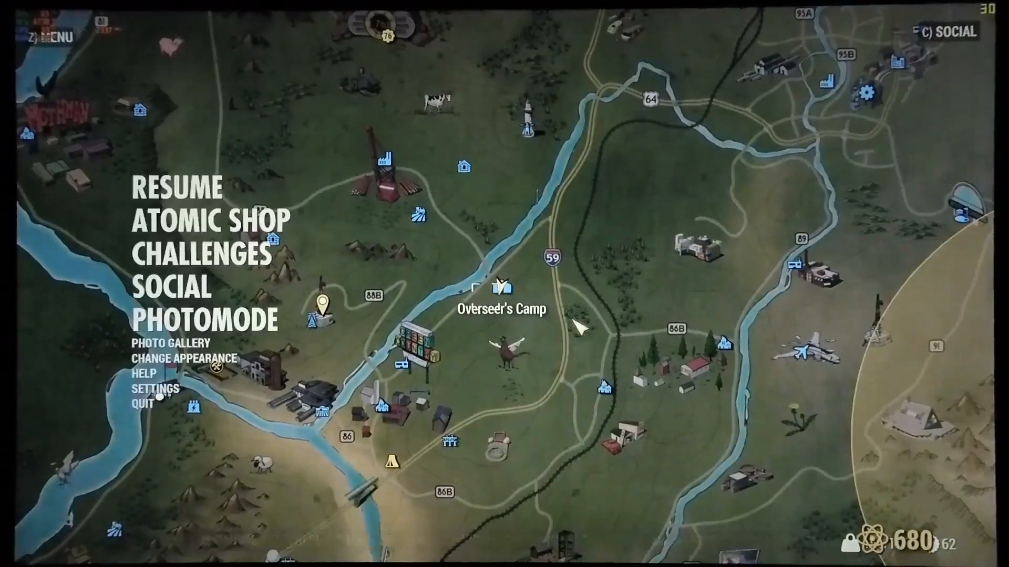
# Step: Quit Fallout 76 to the desktop
pyautogui.click(146, 404)
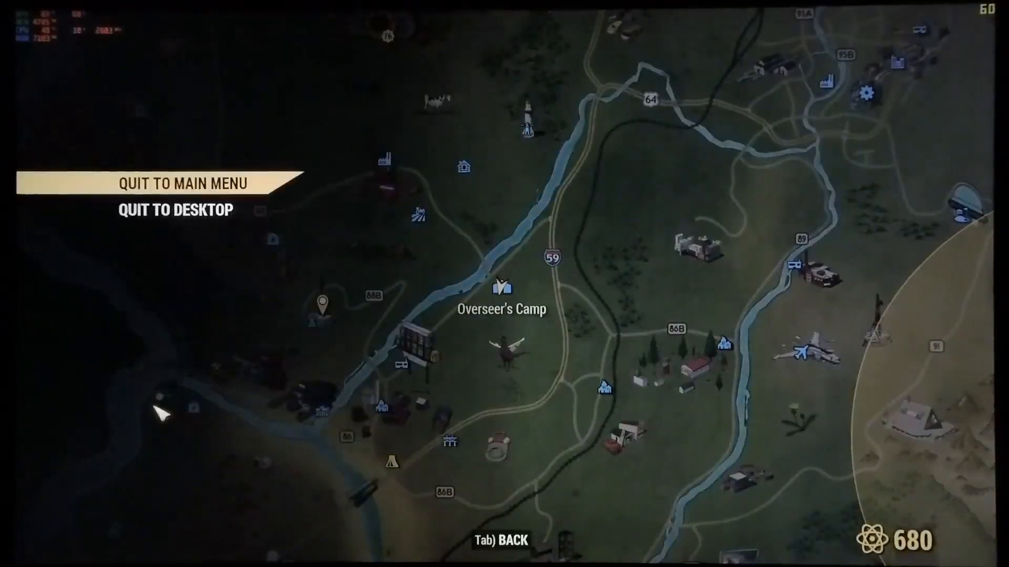
pyautogui.click(182, 183)
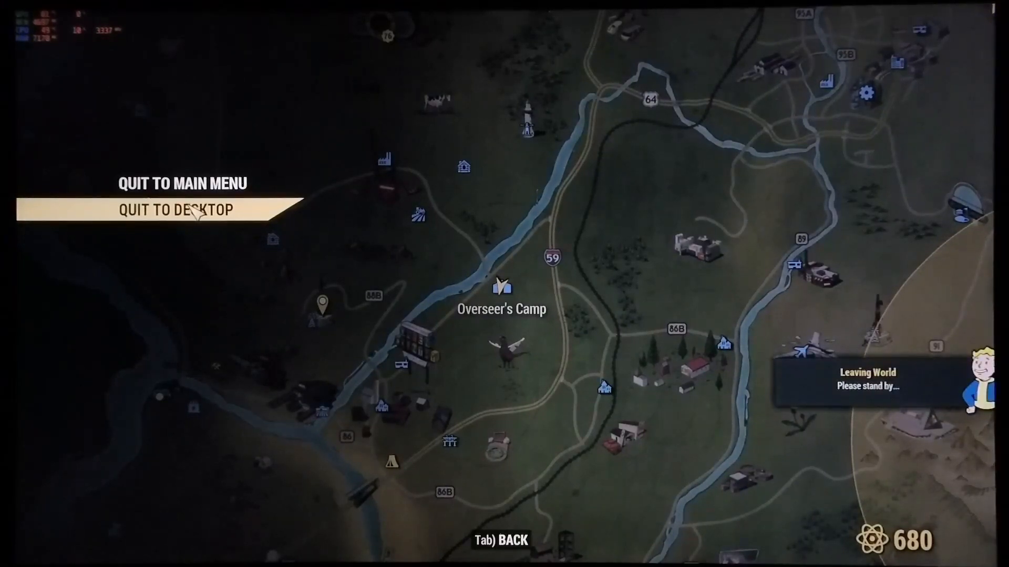
pyautogui.click(173, 209)
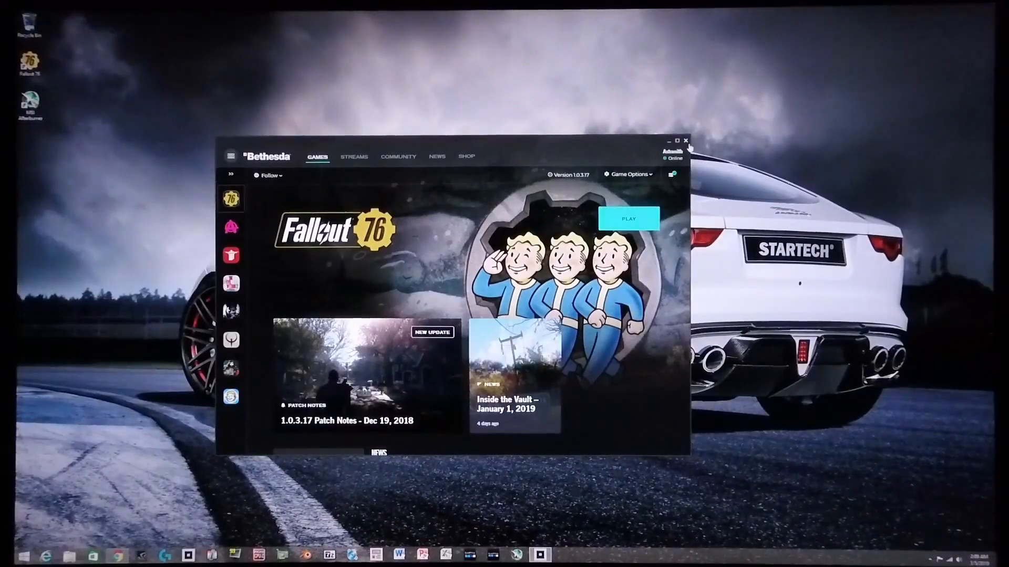
# Step: Close the Bethesda.net Launcher window
pyautogui.click(686, 139)
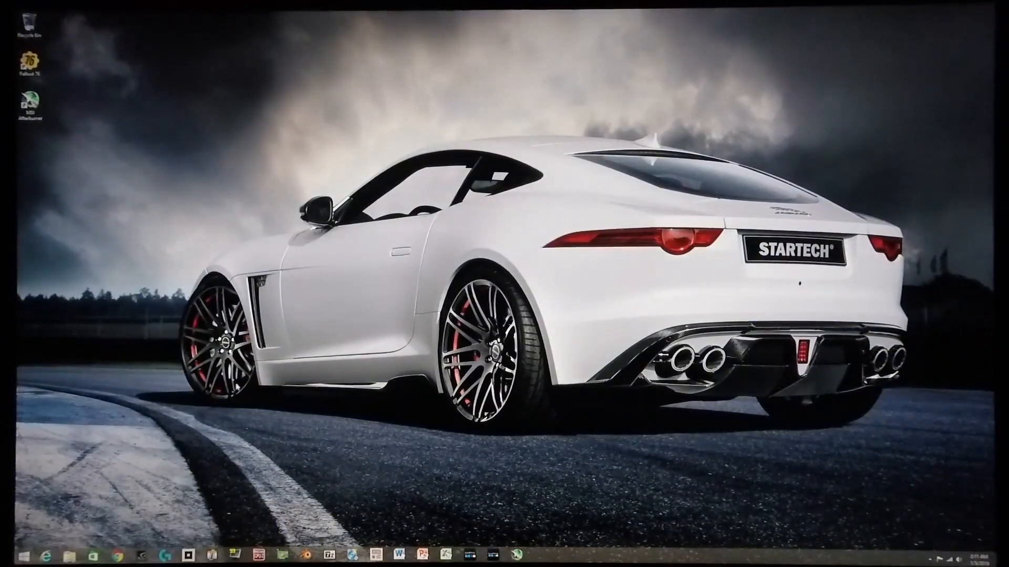
pyautogui.moveTo(288, 405)
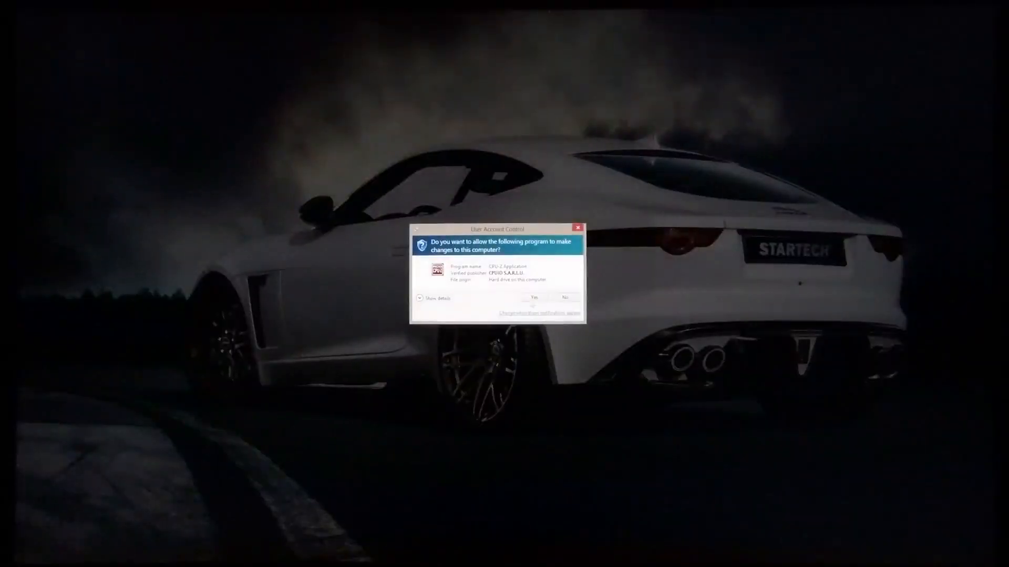
# Step: Allow CPU-Z, then view its Mainboard, Memory and Graphics details
pyautogui.click(534, 298)
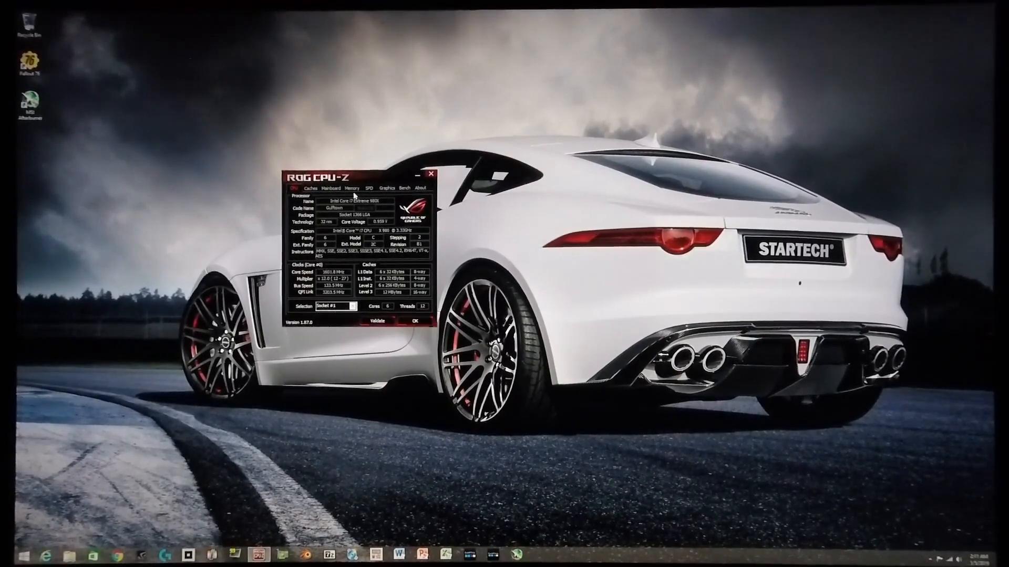
pyautogui.click(335, 188)
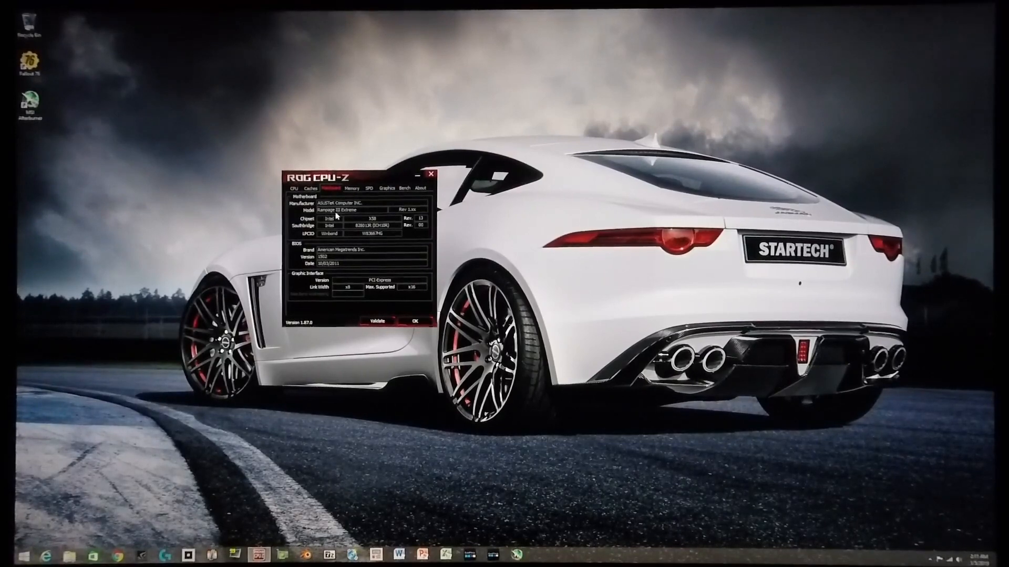
pyautogui.click(352, 188)
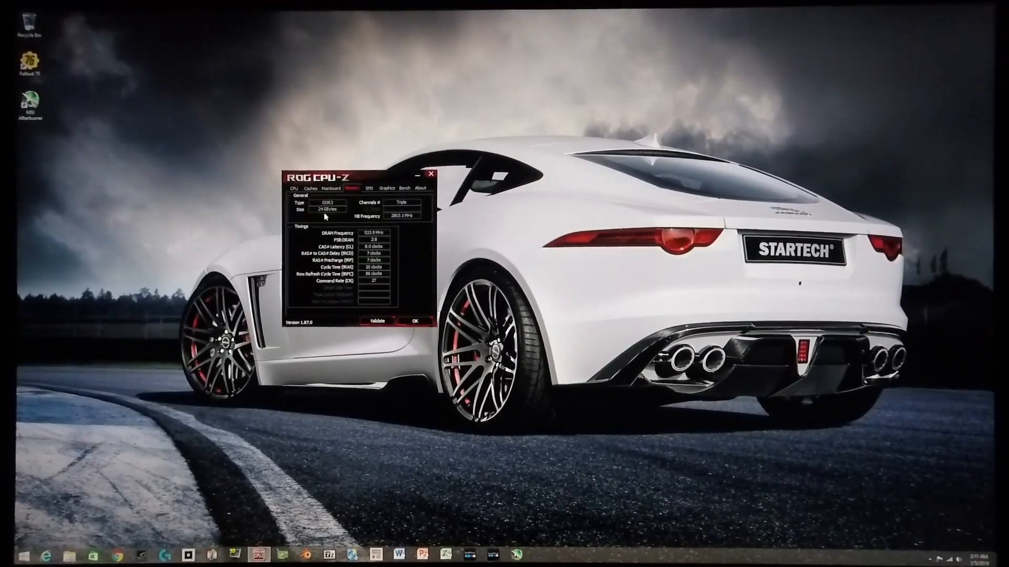
pyautogui.click(387, 188)
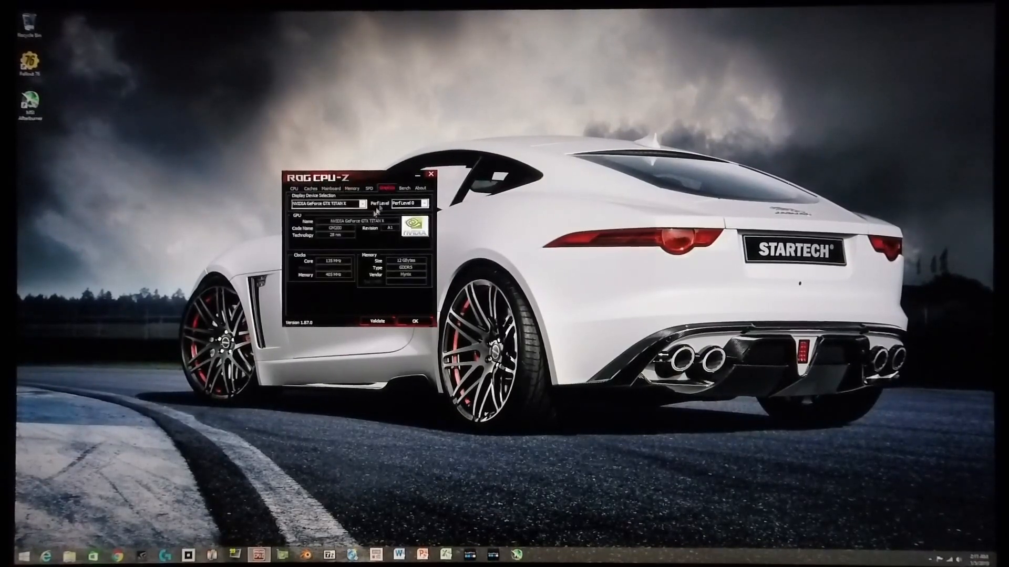
pyautogui.moveTo(319, 210)
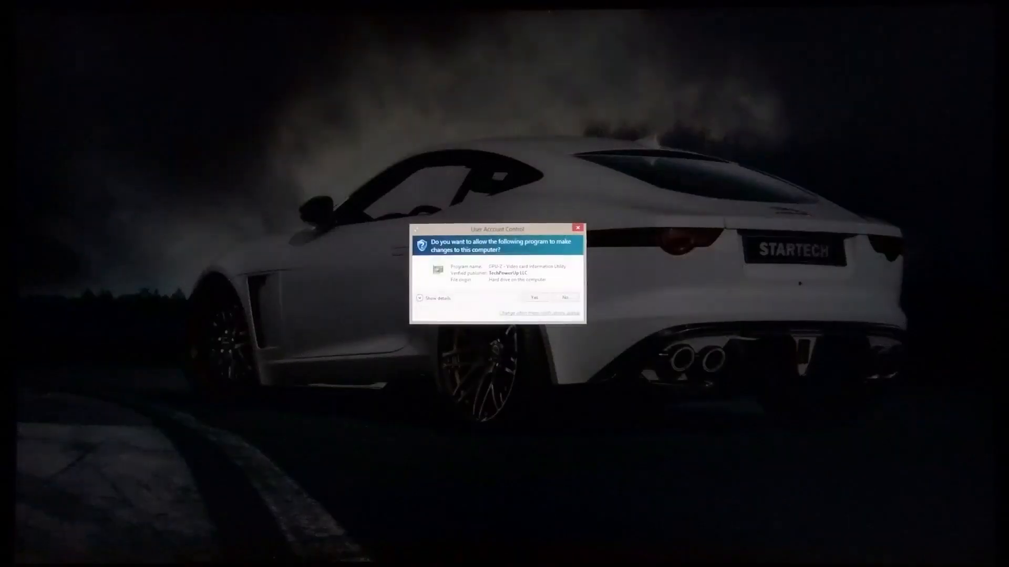
# Step: Allow GPU-Z to show the video card details, then close both windows
pyautogui.click(533, 298)
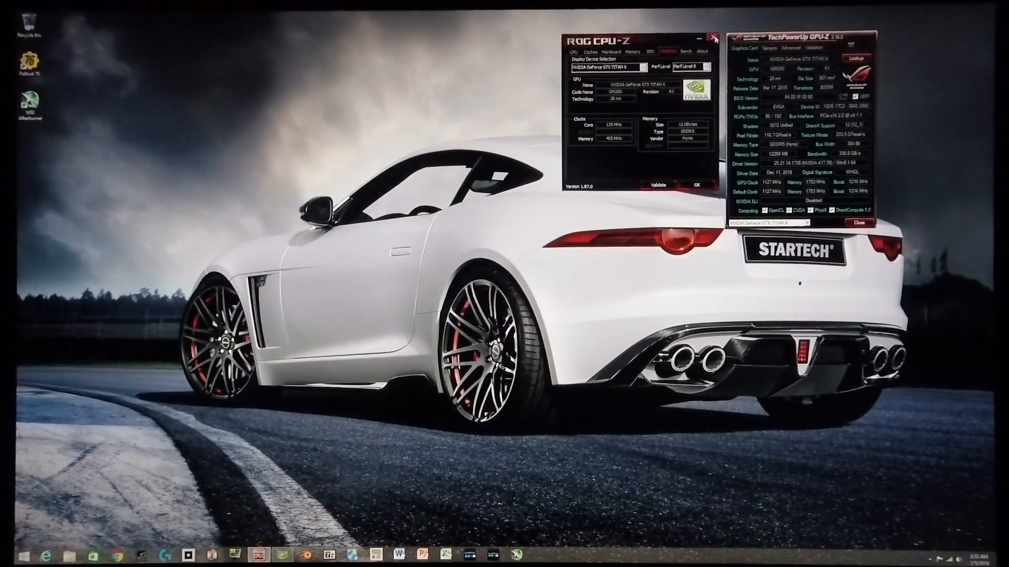
pyautogui.click(711, 37)
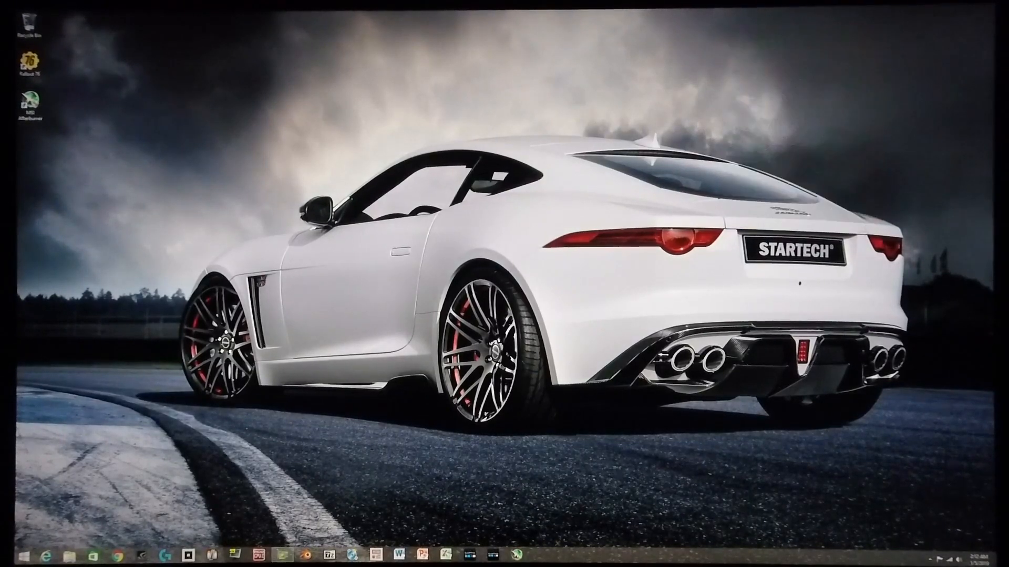